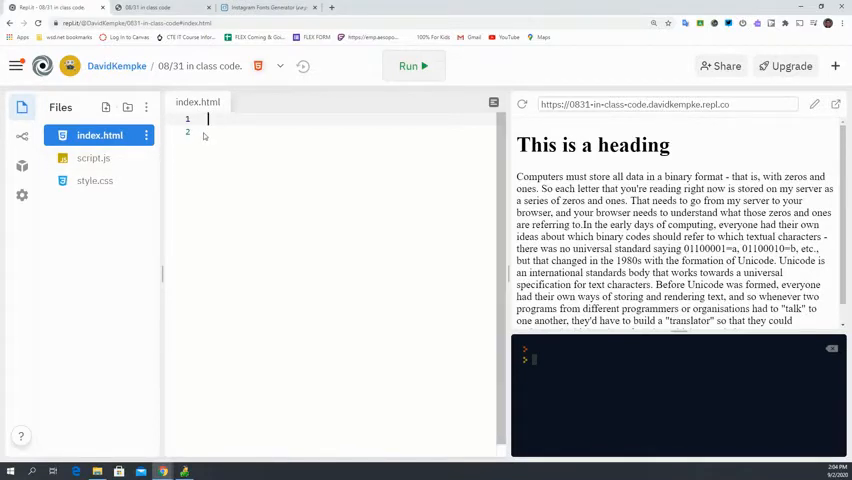
Step: Write <!DOCTYPE html> followed by opening and closing <html> tags on their own lines
text(<)
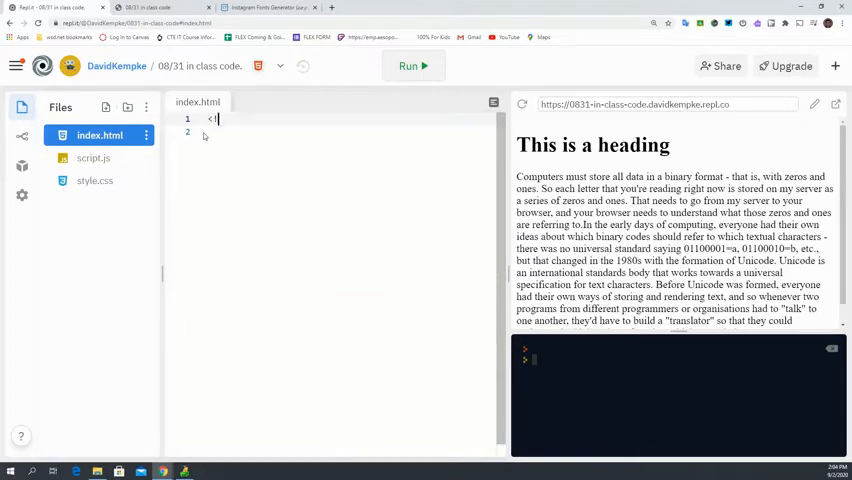
text(!DOCTYPE)
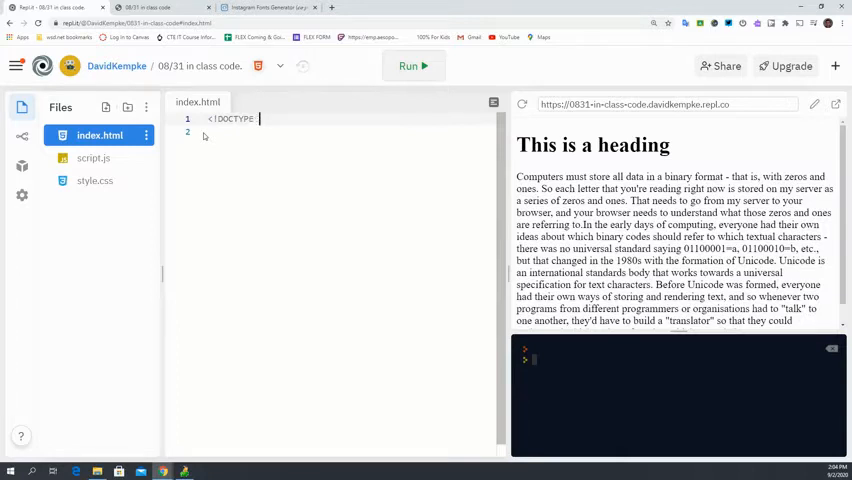
text(html>)
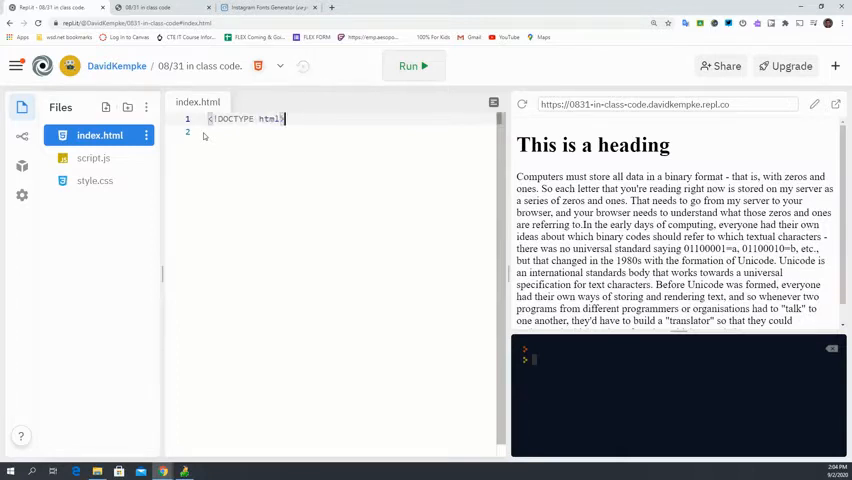
key(Enter)
text(<>)
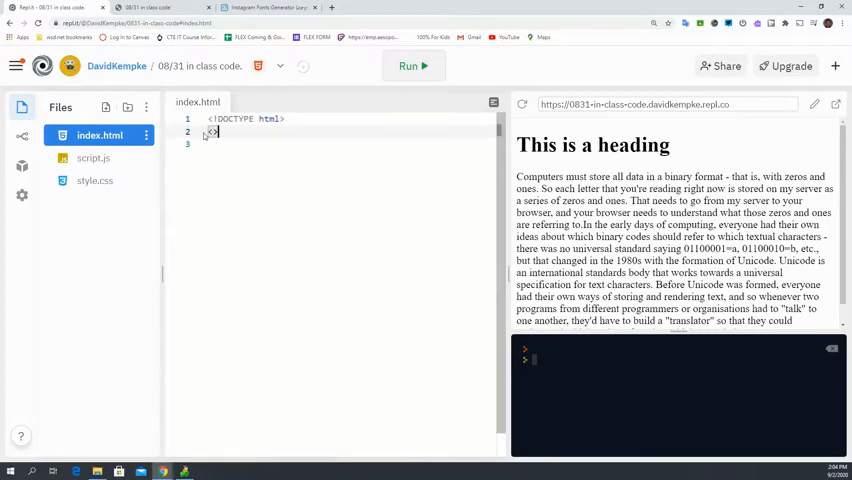
text(html)
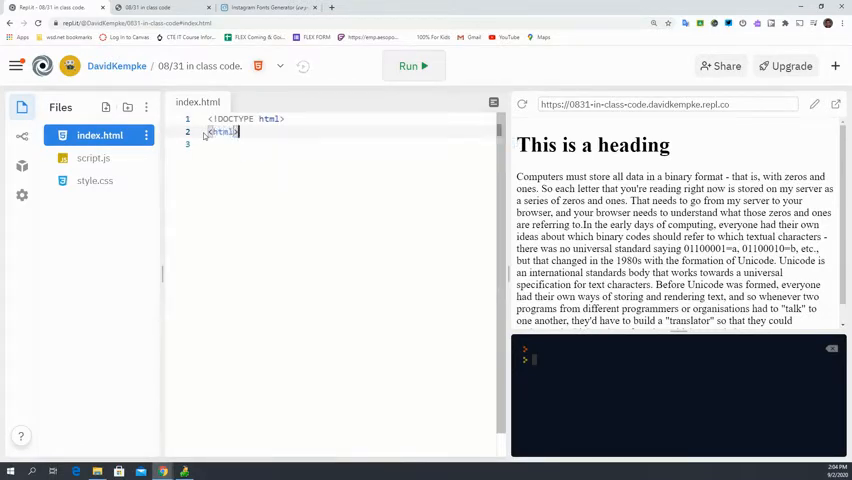
key(Enter)
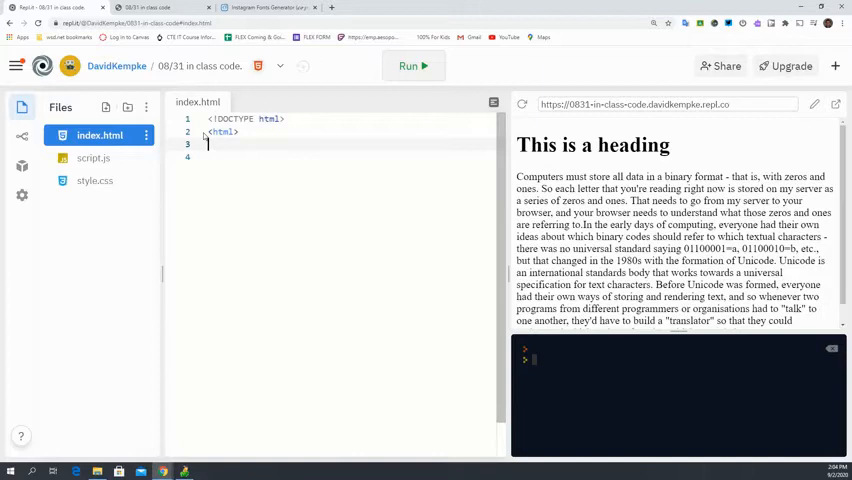
text(</html>)
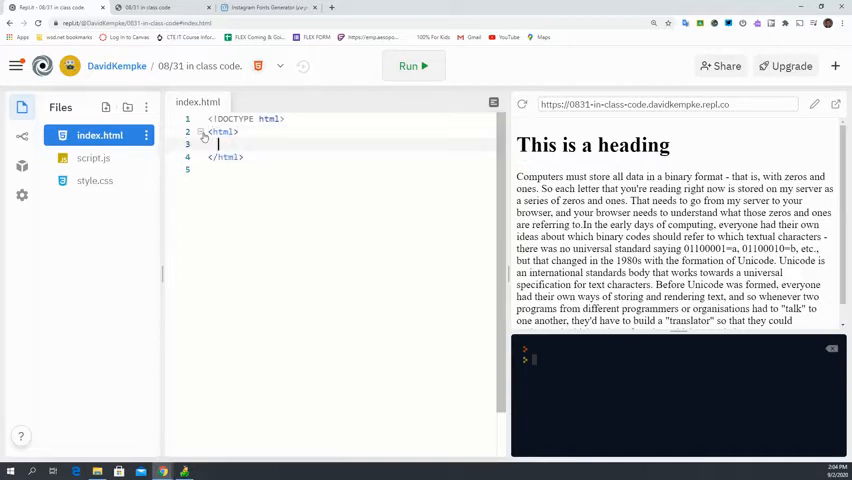
Step: Add empty <head></head> and <body> elements inside the html element
text(head>)
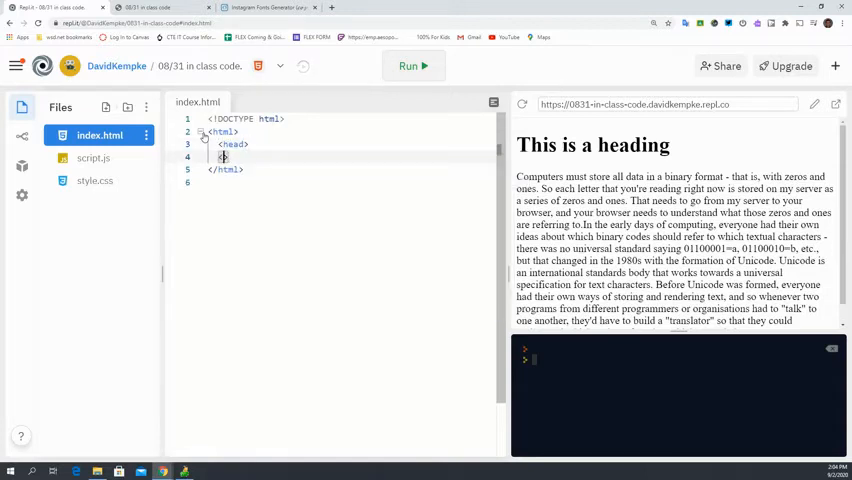
text(</head>)
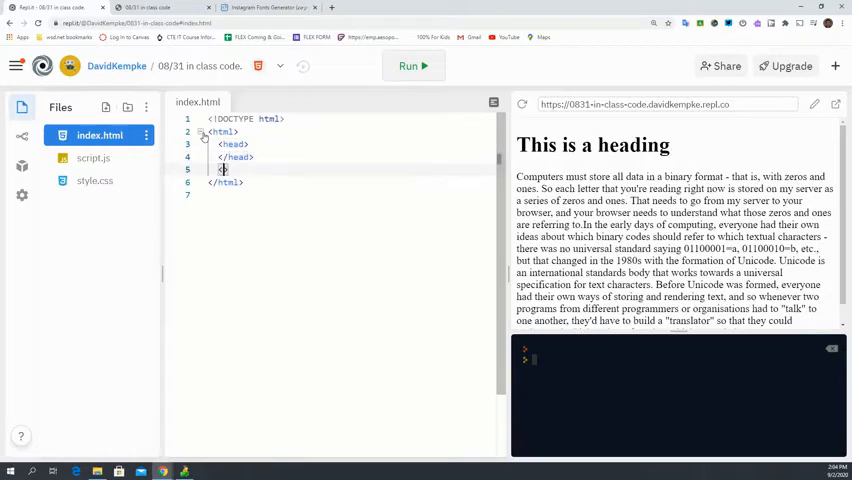
text(<body>)
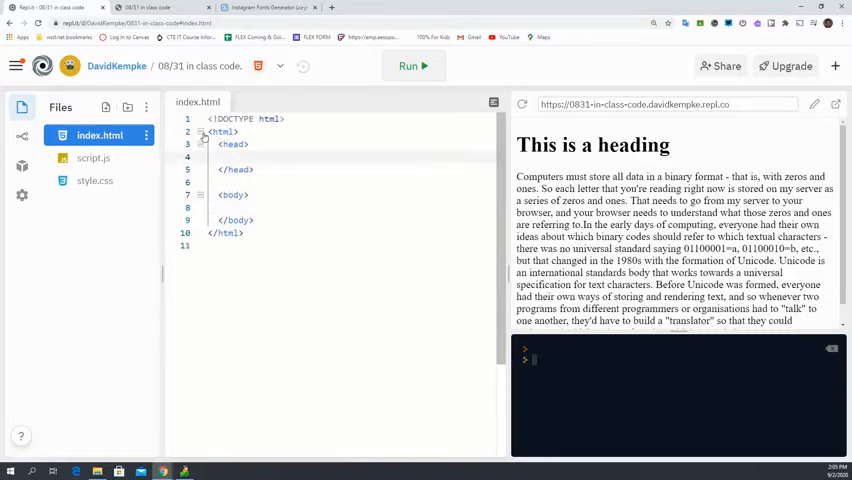
Step: Add <title>08/31</title> inside the head, discarding the Emmet abbreviation first
text(tit)
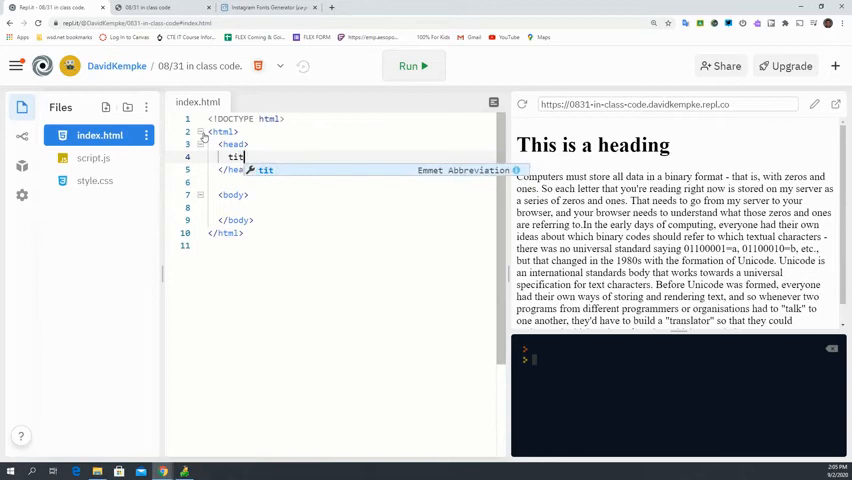
key(BackSpace)
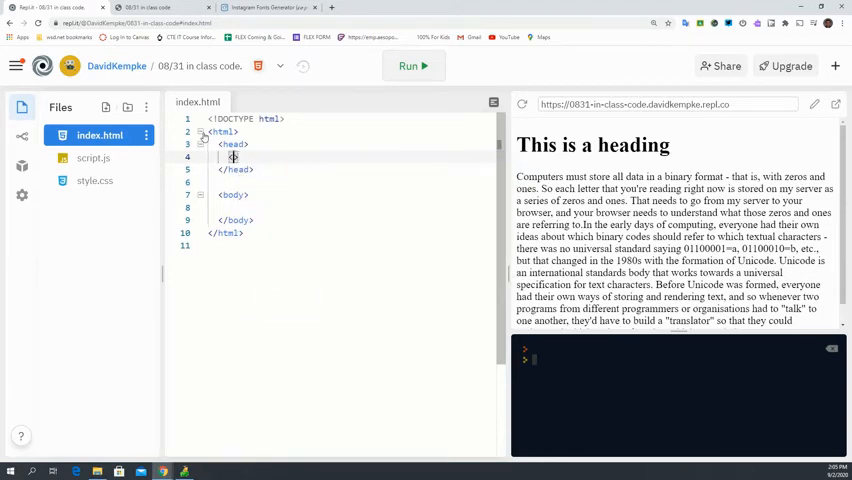
text(<title>)
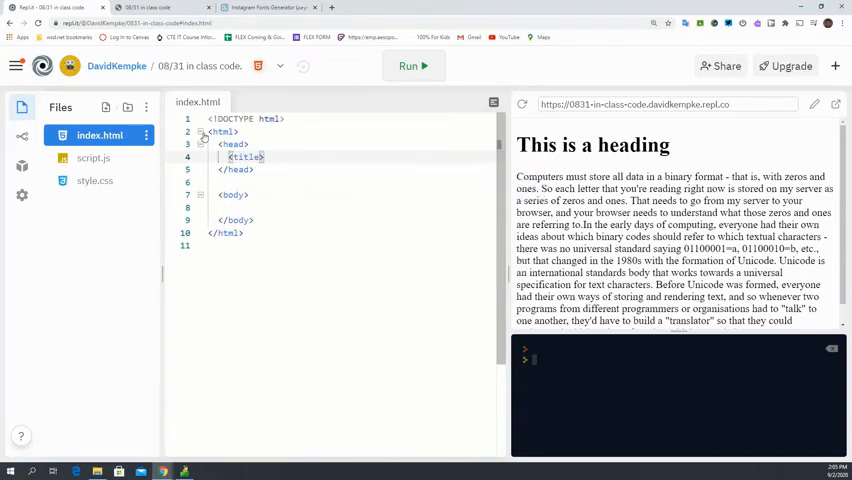
text(08)
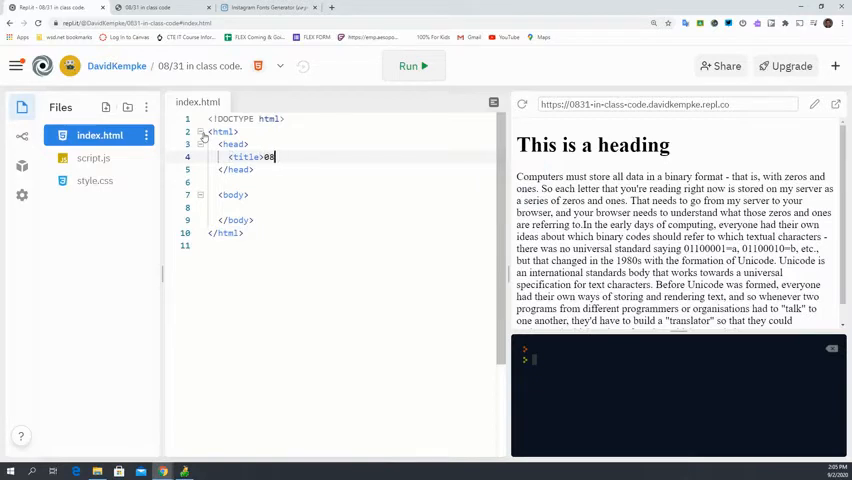
text(/)
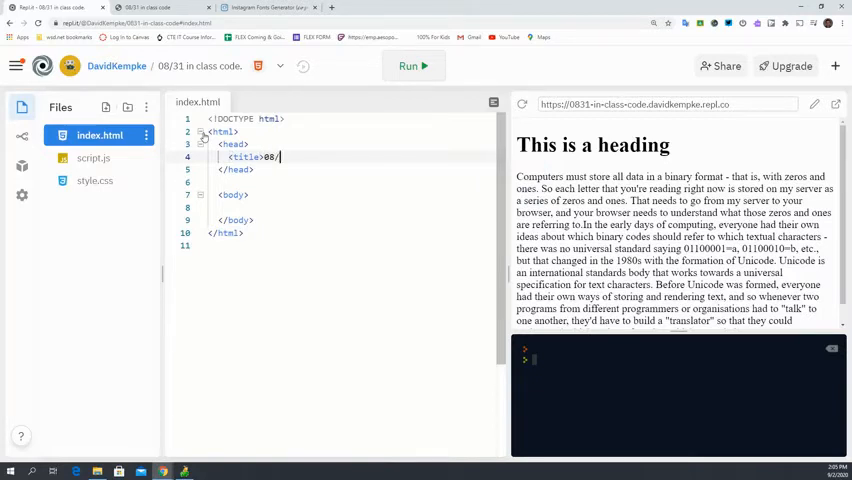
text(31)
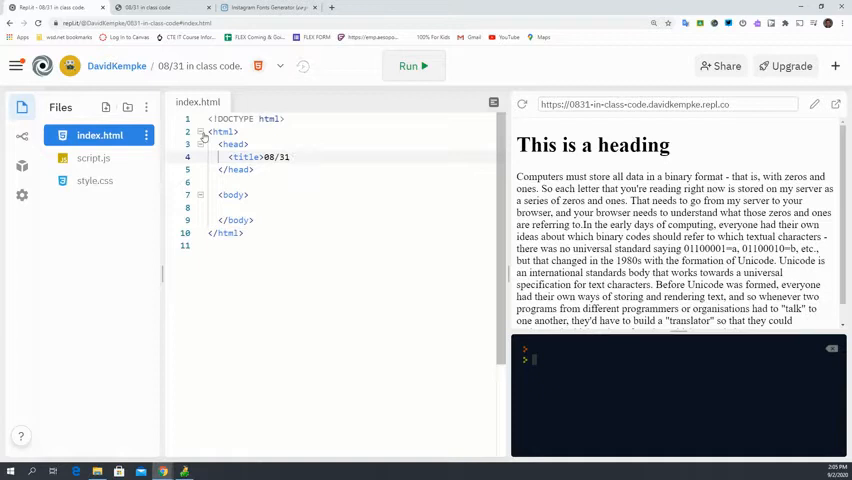
text(</title>)
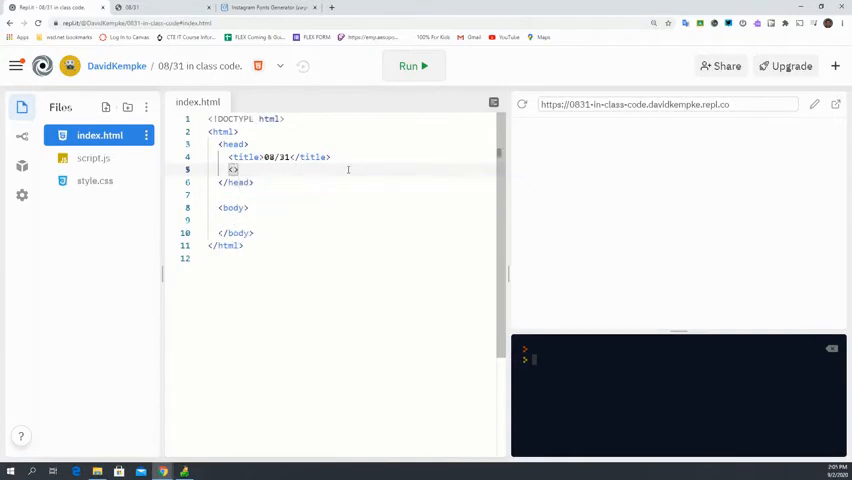
Step: Add <meta author = "David Kempke"> after the title, then move into the body
text(<meta)
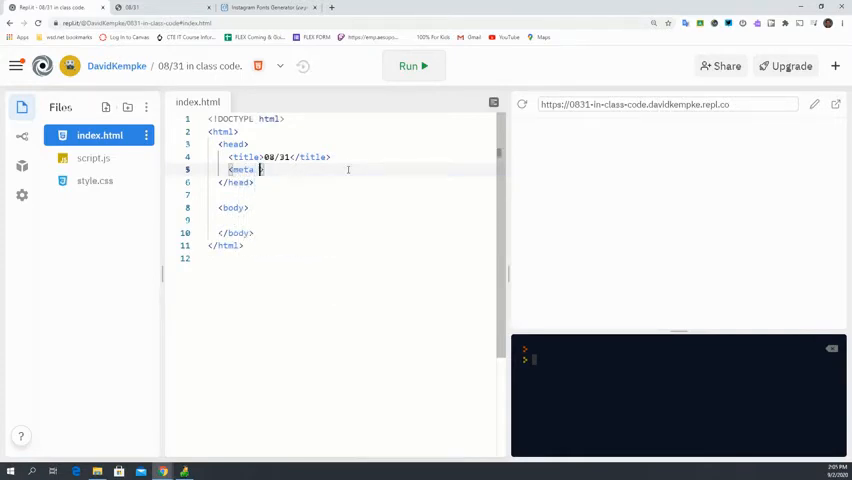
text(author)
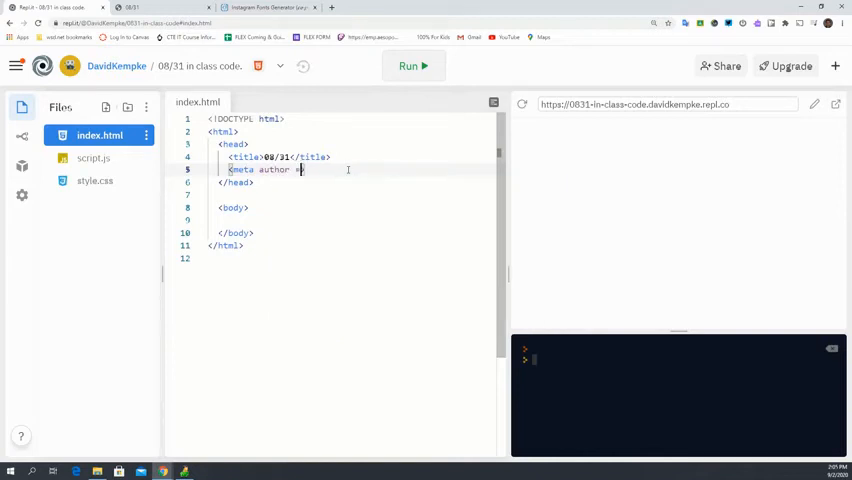
text(= "")
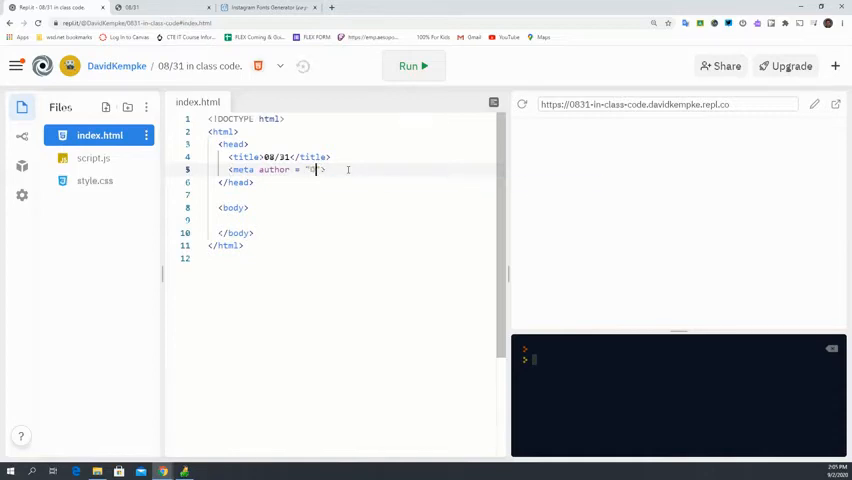
text(David Kempke)
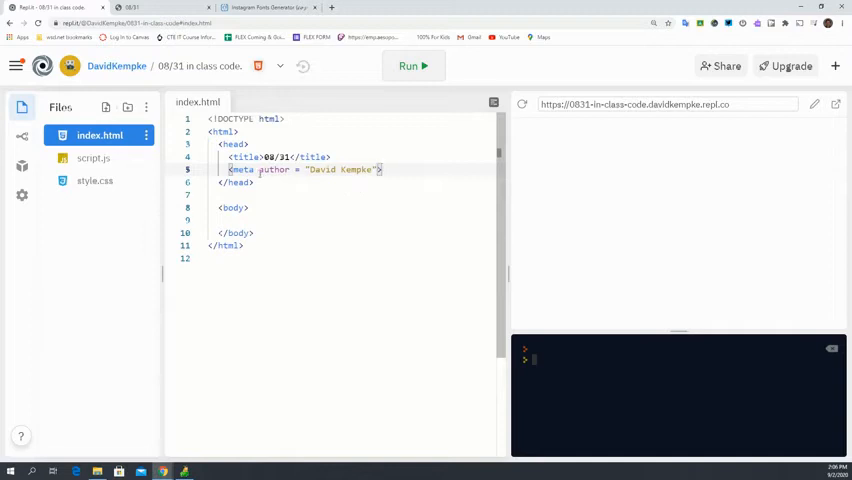
click(308, 220)
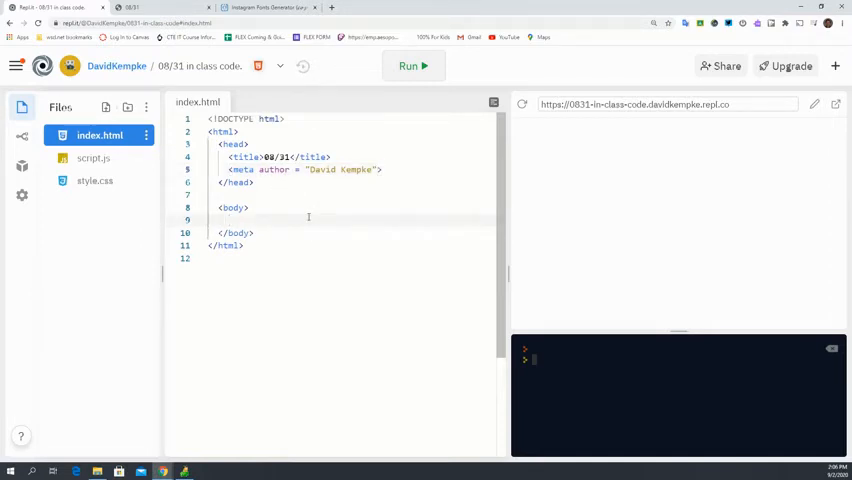
Step: Add an <h1> reading "This is a h tag" inside the body
text(<>)
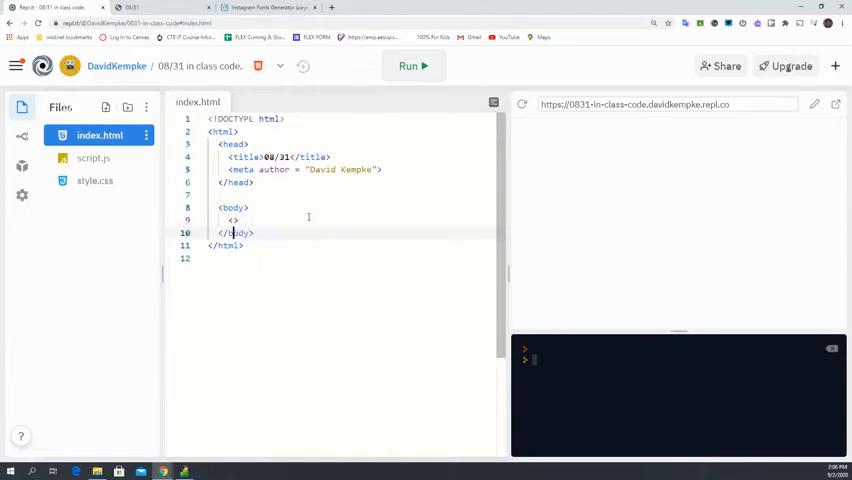
text(h1)
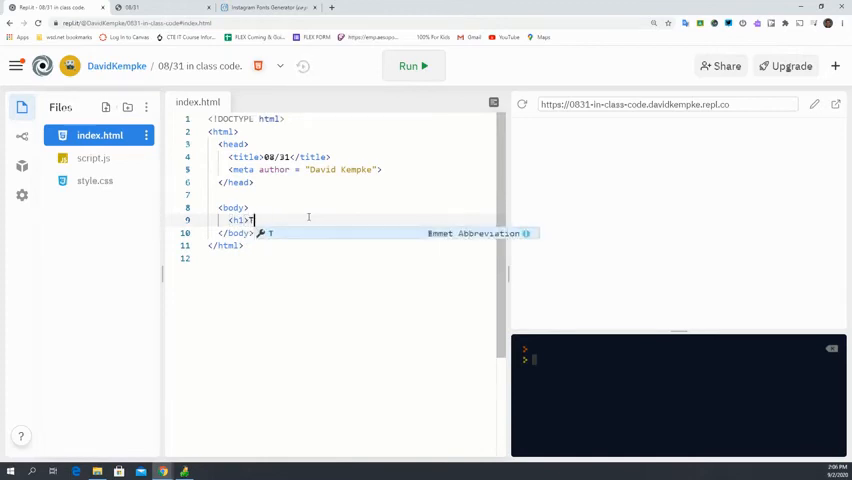
text(This is a h)
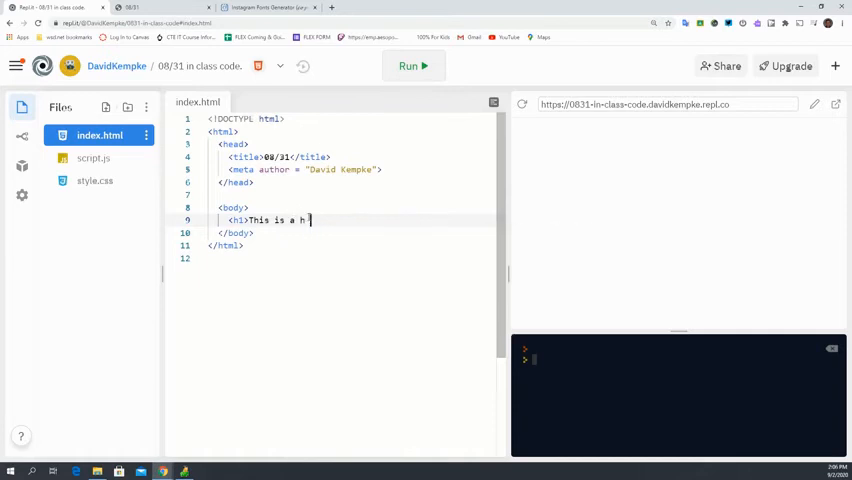
text(tag)
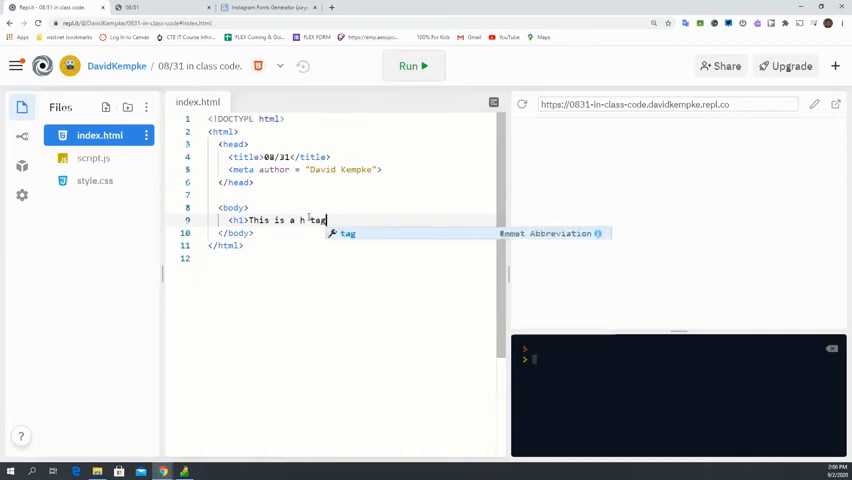
text(<h1>)
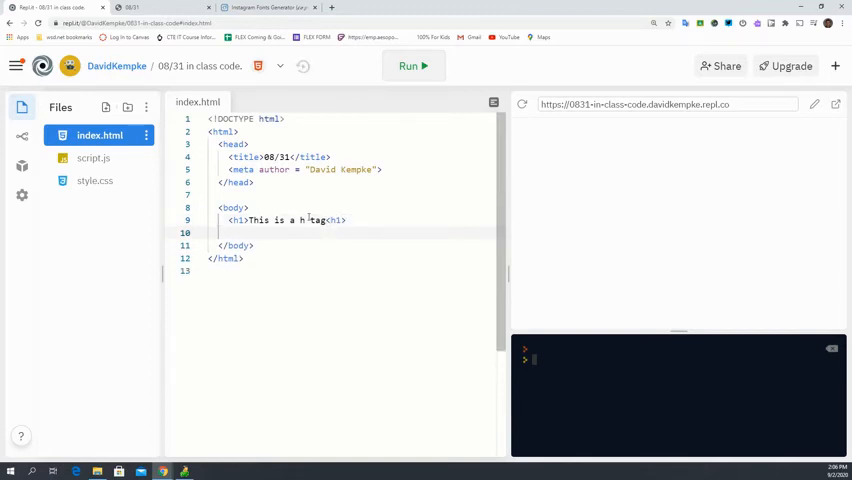
Step: Add a <p> reading "this is a p tag" below the heading and run the page
text(<p><)
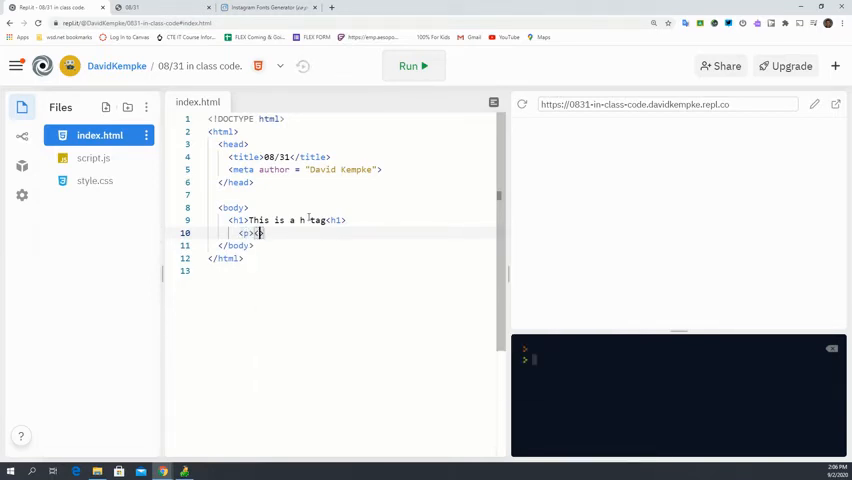
text(/p>)
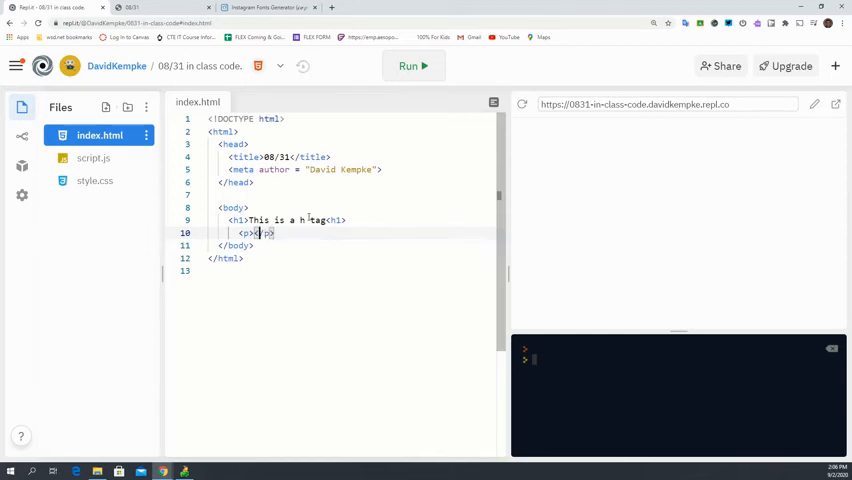
text(this is a p)
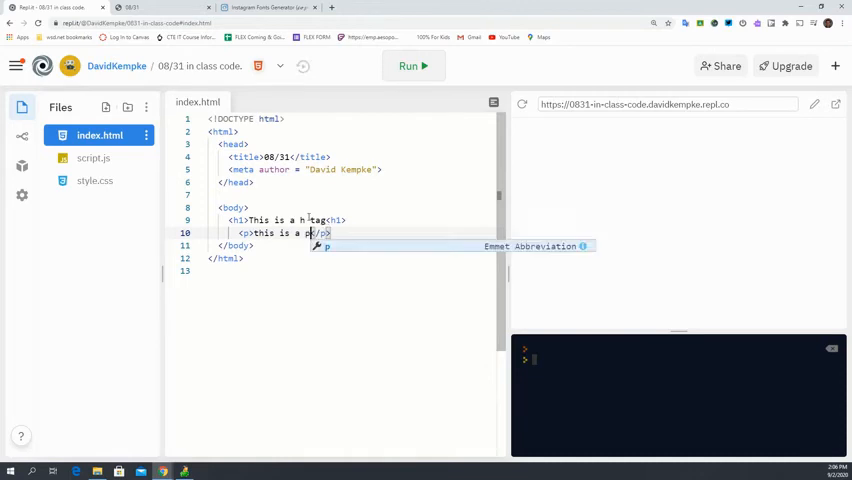
text(tag)
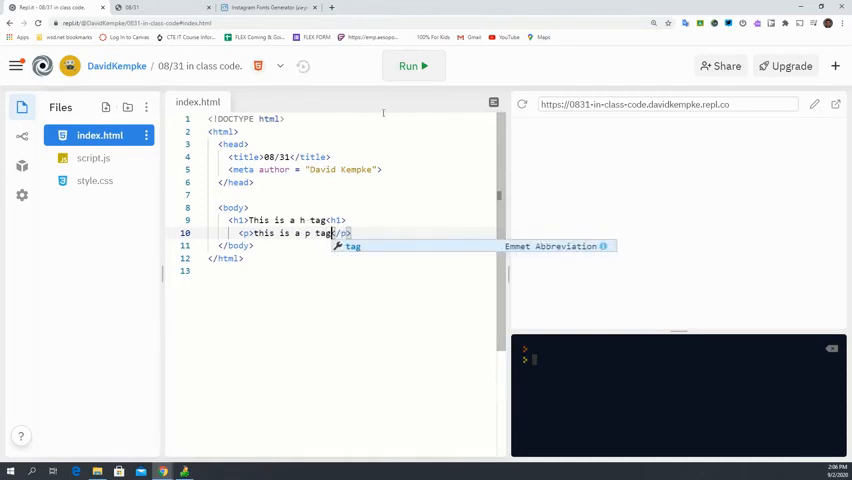
click(412, 64)
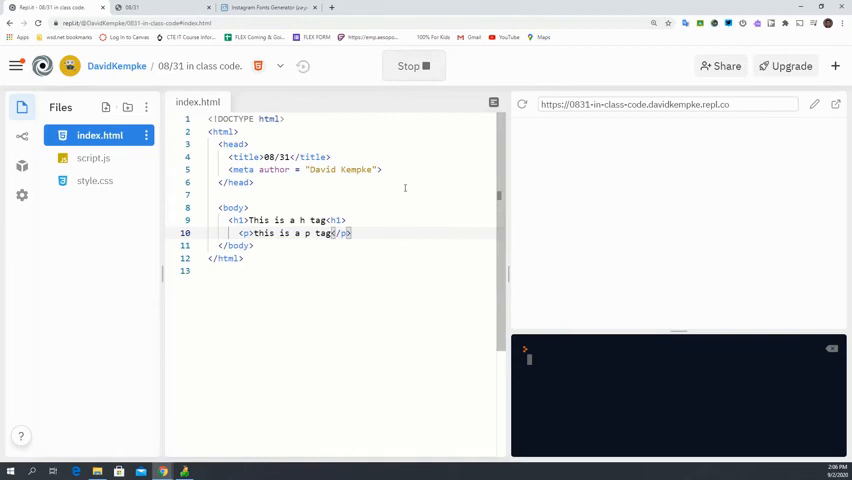
Step: Run again to show the heading and paragraph in preview, then select the paragraph text
click(412, 66)
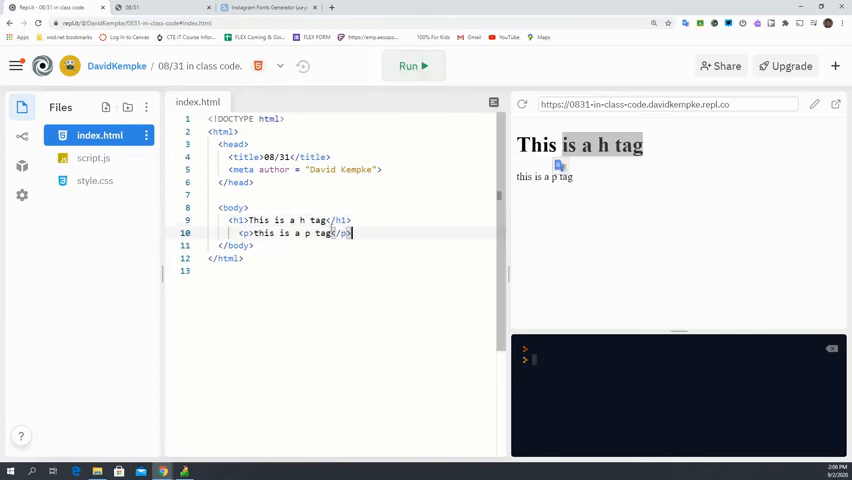
drag(252, 232, 330, 232)
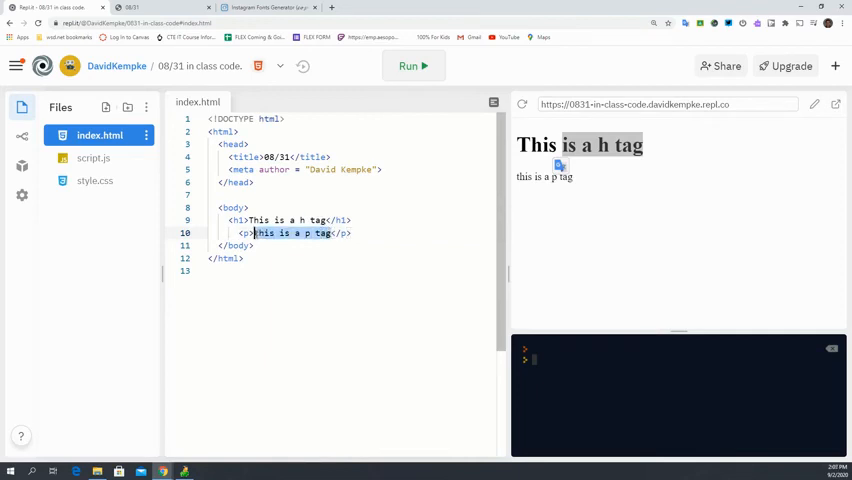